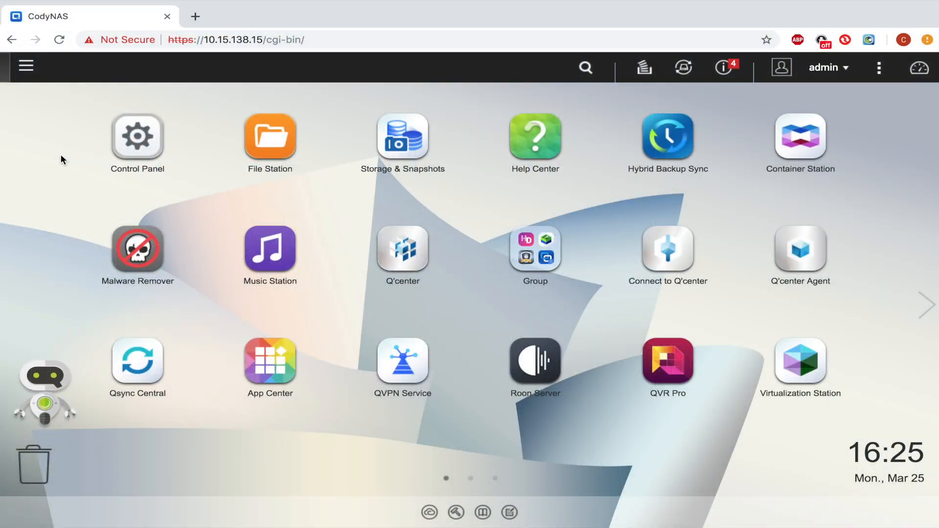
# - Launch Storage & Snapshots from the QTS desktop to view the storage overview
pyautogui.click(26, 66)
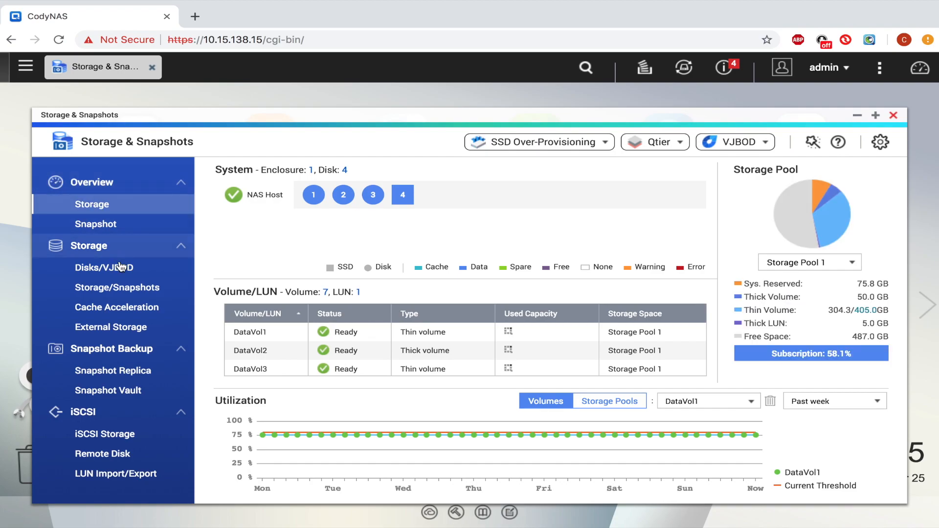
# - Show the volume list and manage DataVol4 in Storage Pool 2 (75.75 GB)
pyautogui.click(117, 286)
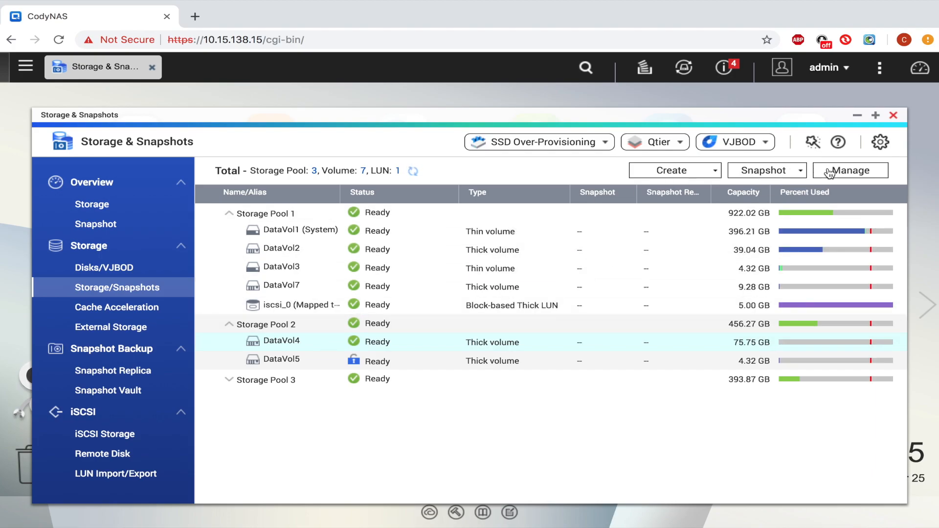
pyautogui.click(850, 170)
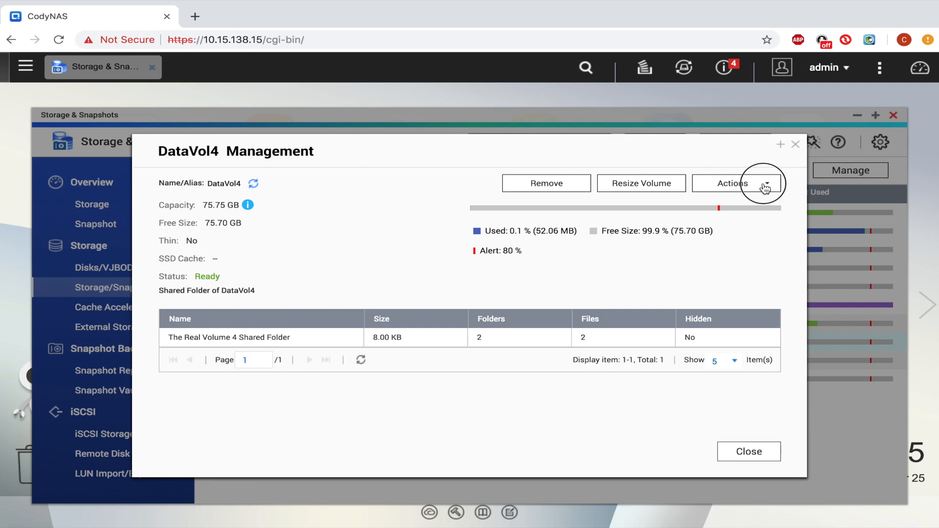
# - Apply Convert to Thin Volume on DataVol4 so its status reads converting at 0%
pyautogui.click(735, 183)
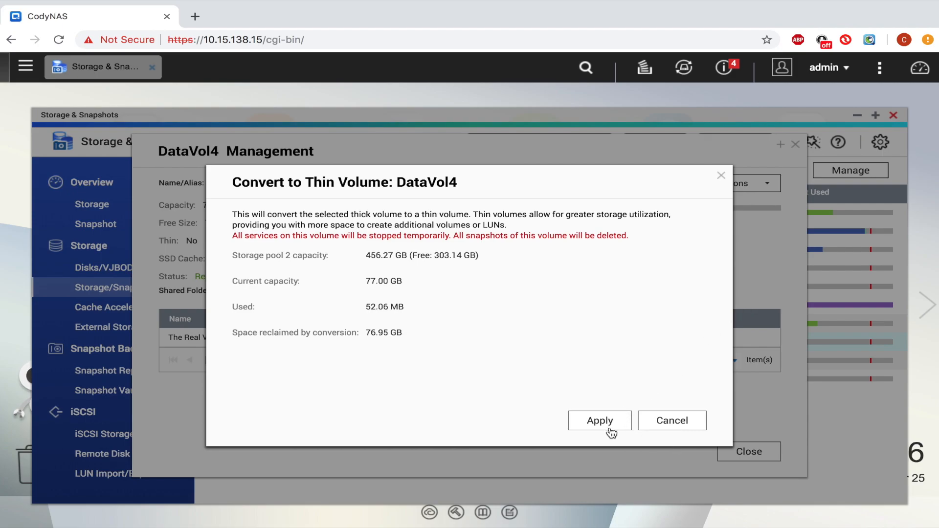
pyautogui.click(600, 420)
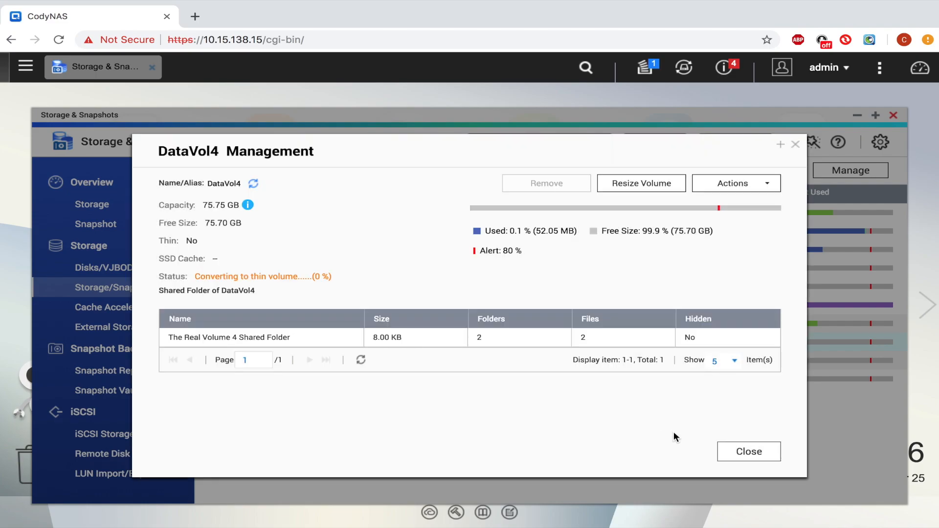
# - Close DataVol4 management, returning to the volume list showing it converting to thin
pyautogui.click(748, 451)
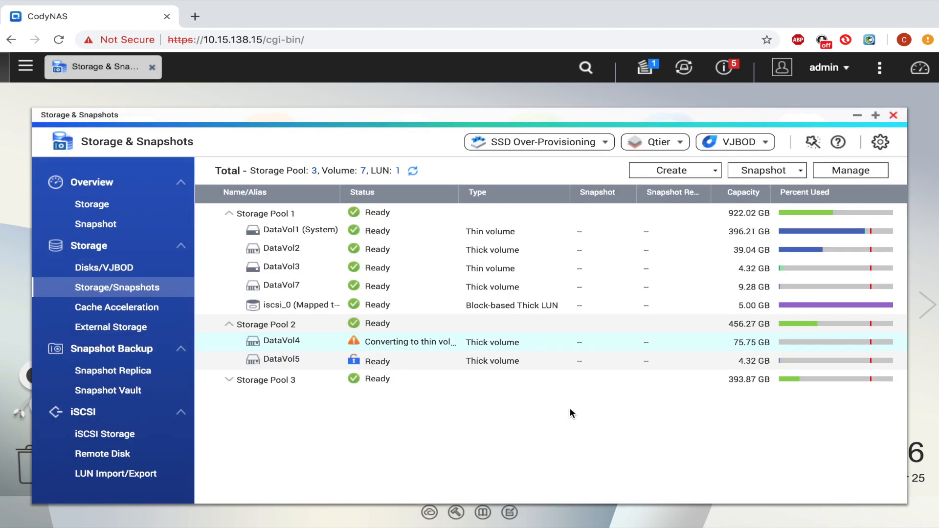
pyautogui.moveTo(407, 332)
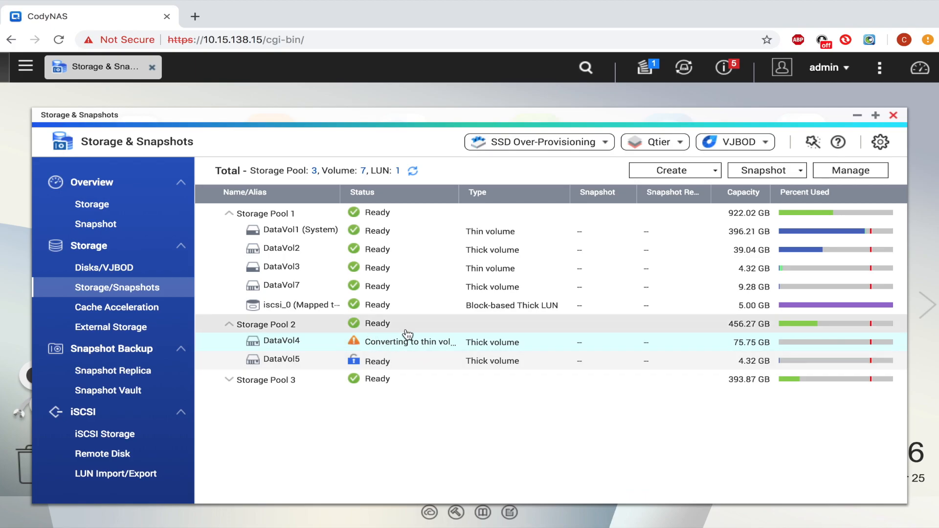
pyautogui.moveTo(384, 350)
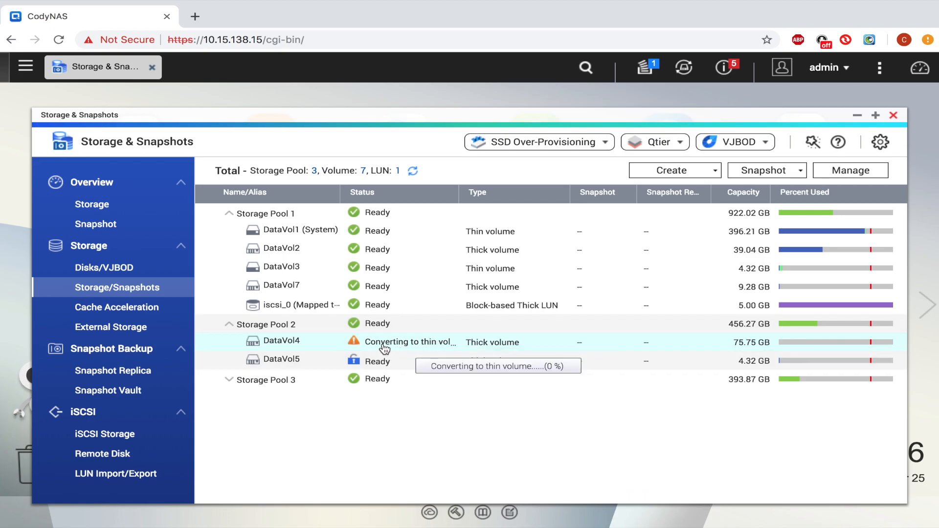